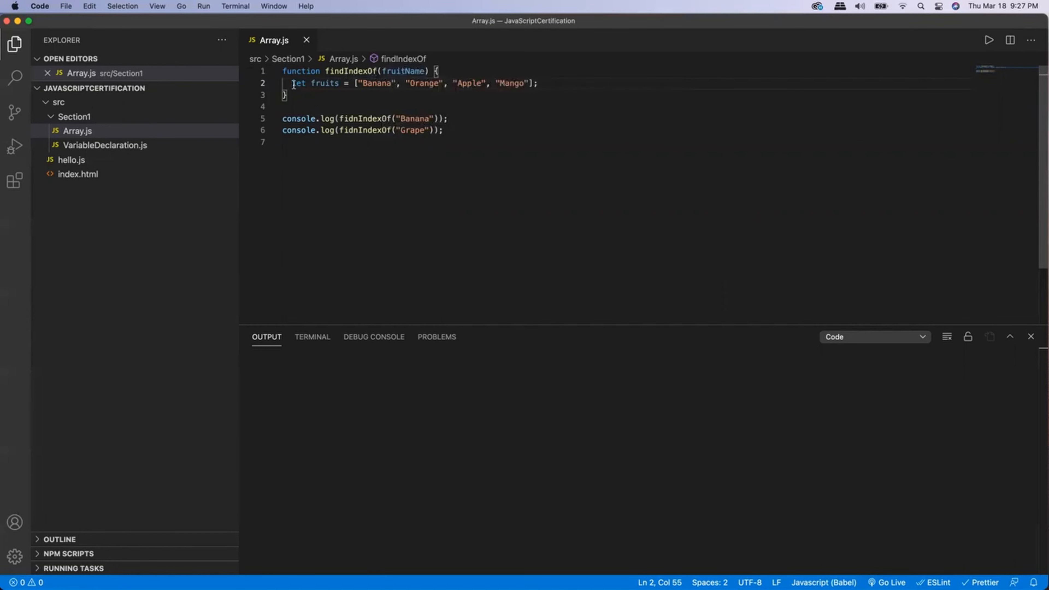
Write return fruits.indexOf(fruitName); inside the findIndexOf body in Array.js
click(535, 85)
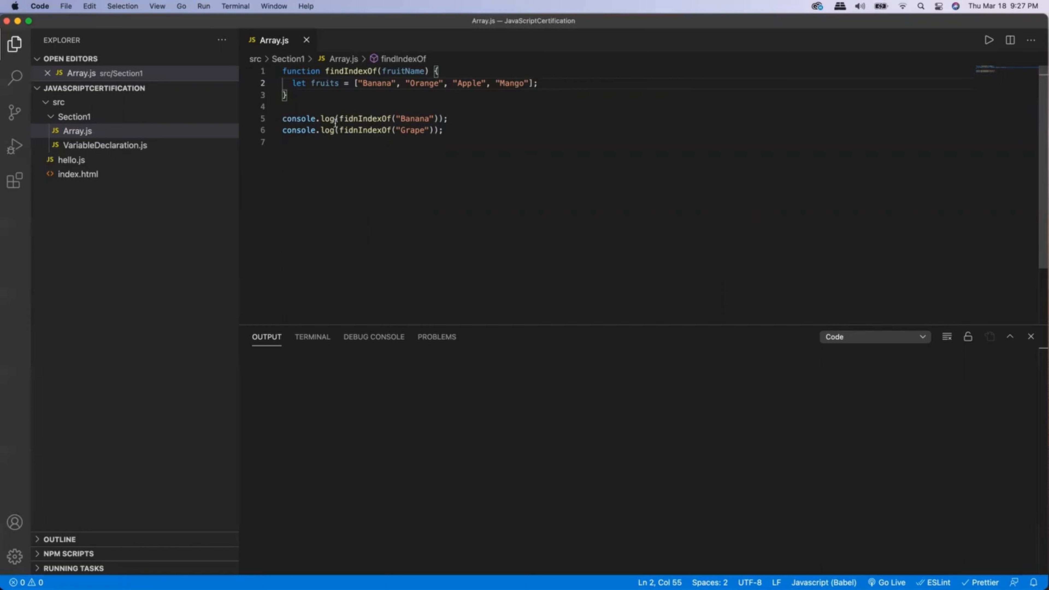
mouse_move(298, 118)
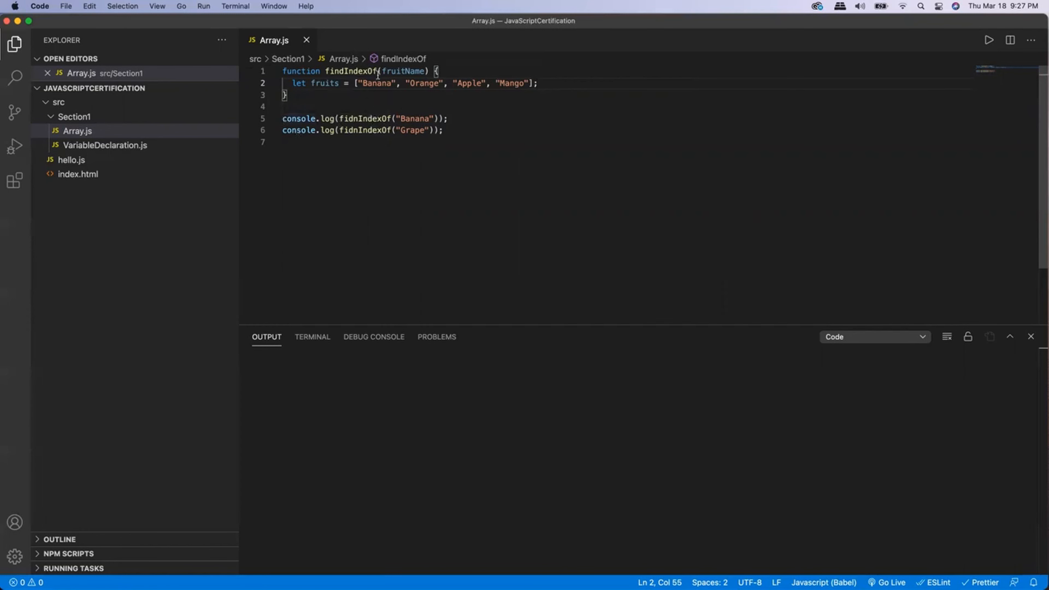
mouse_move(406, 71)
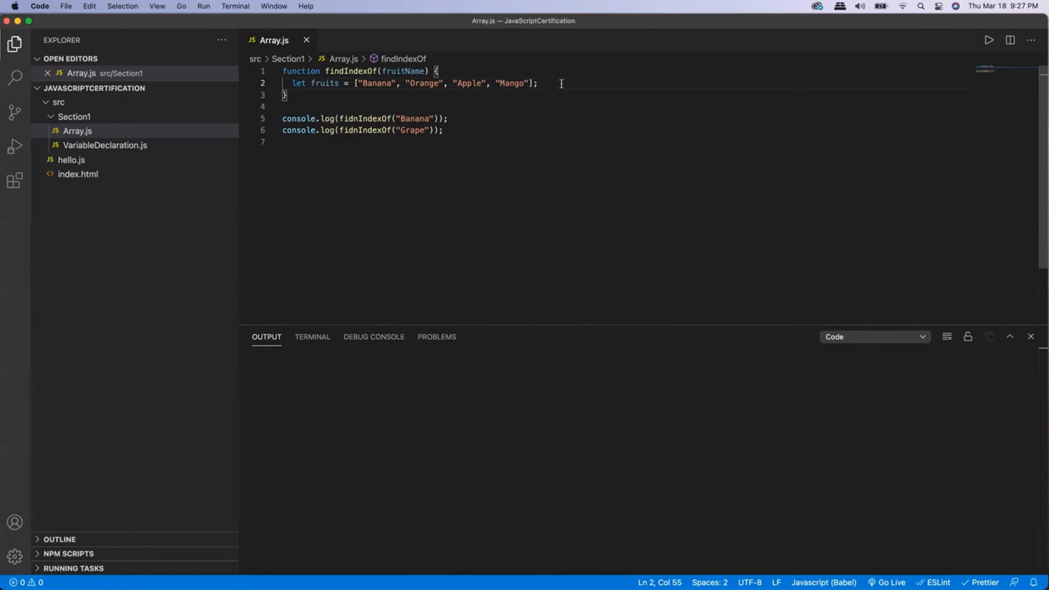
text(return)
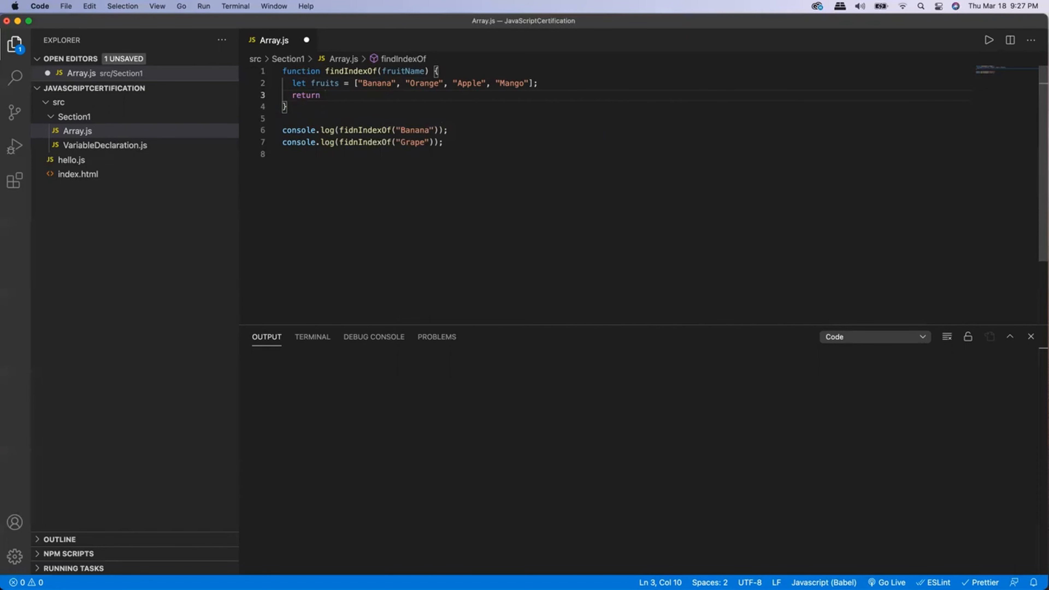
text(fruits)
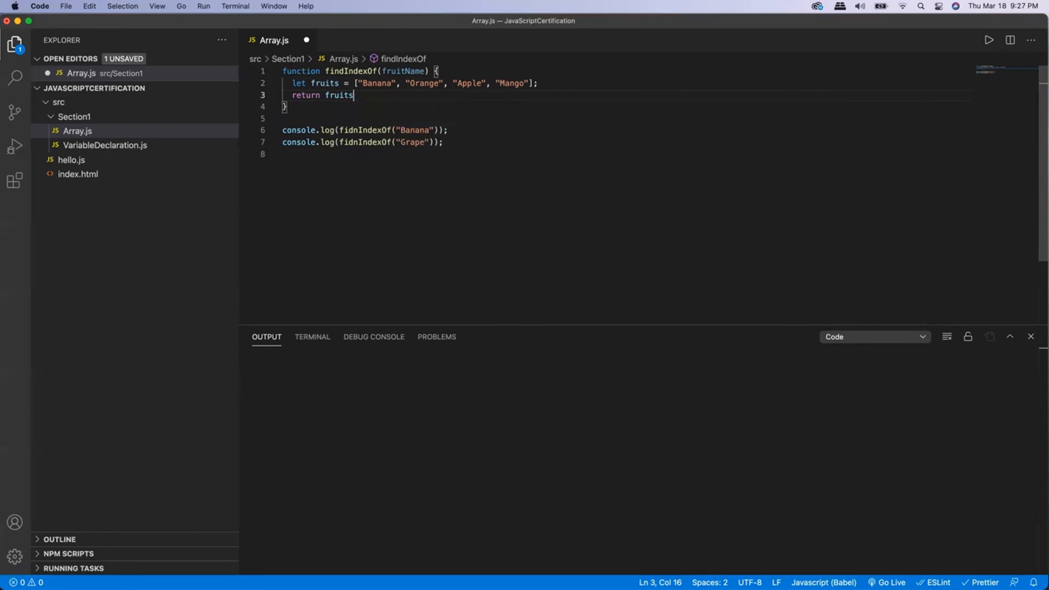
text(.indexOf)
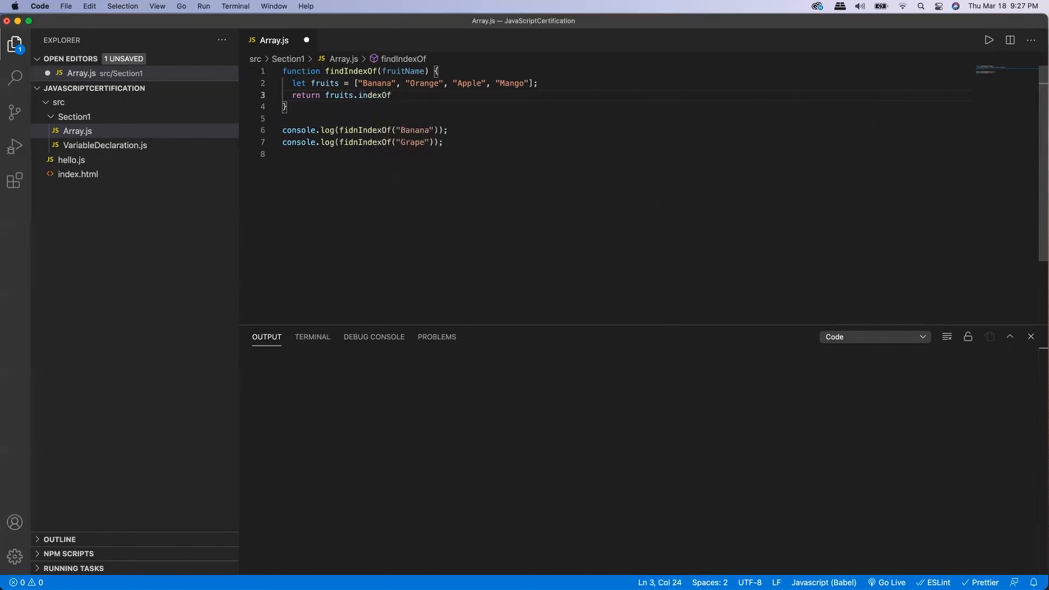
text(())
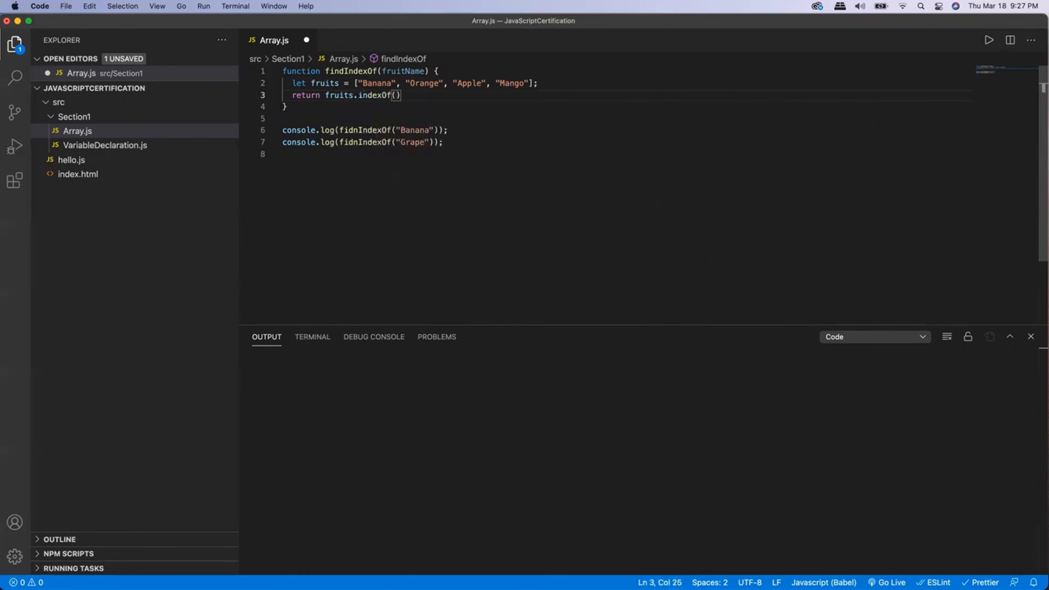
text(fruitName)
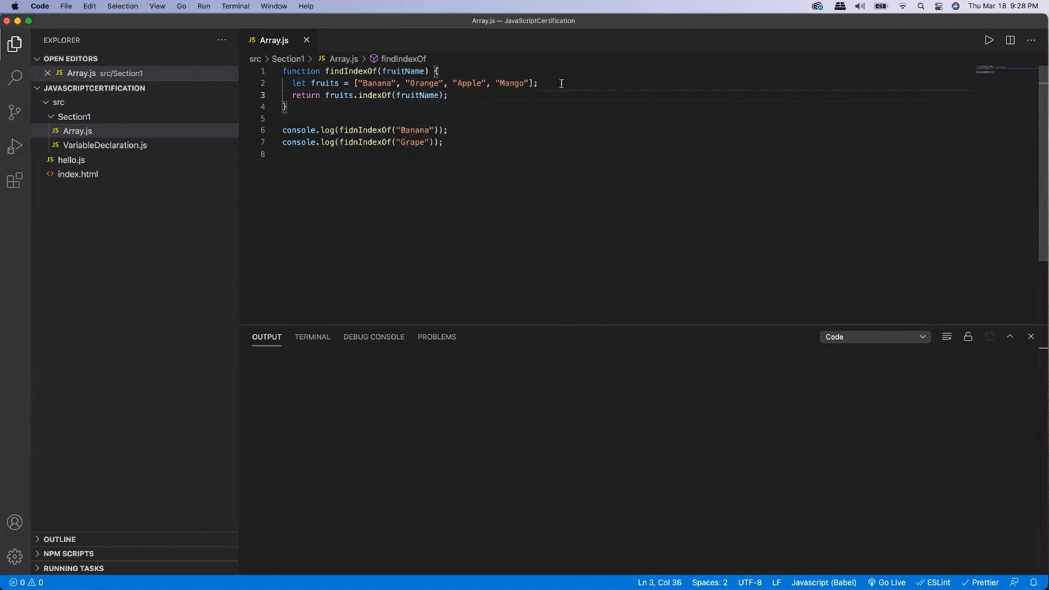
mouse_move(378, 83)
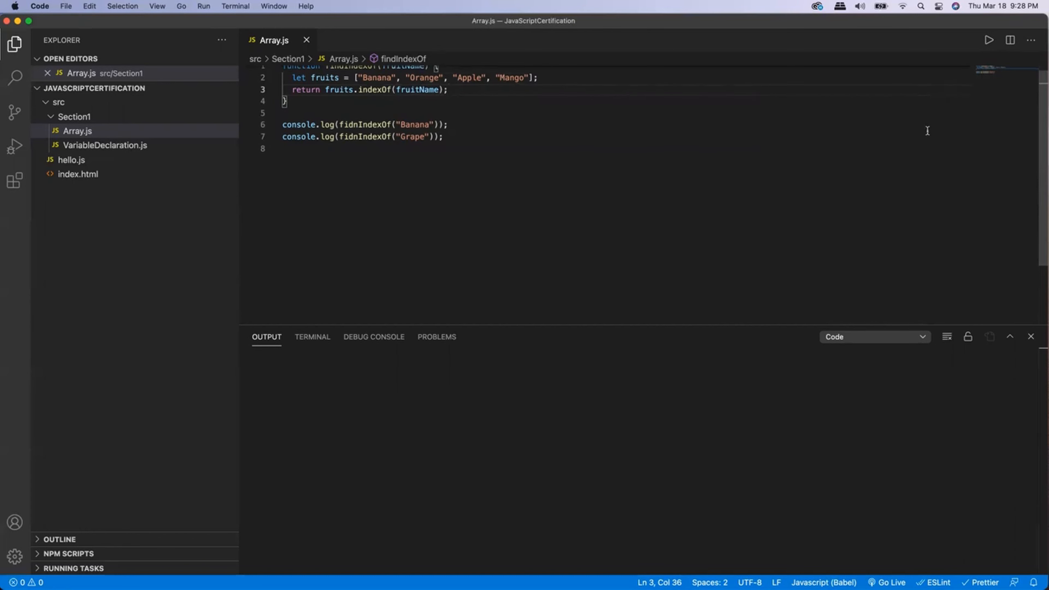
Run Array.js, which fails with ReferenceError: fidnIndexOf is not defined
click(987, 40)
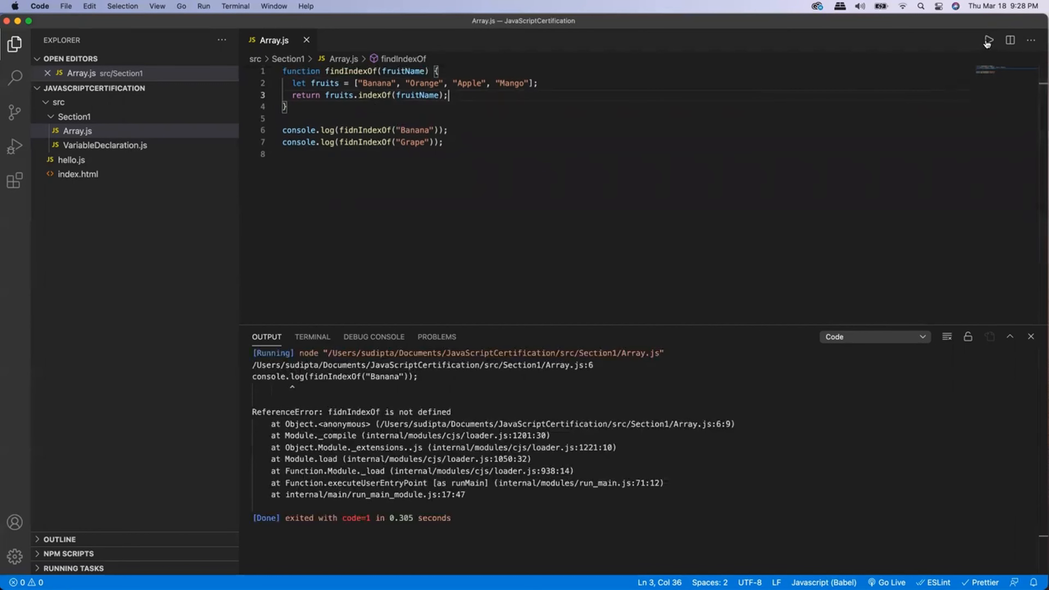
mouse_move(501, 279)
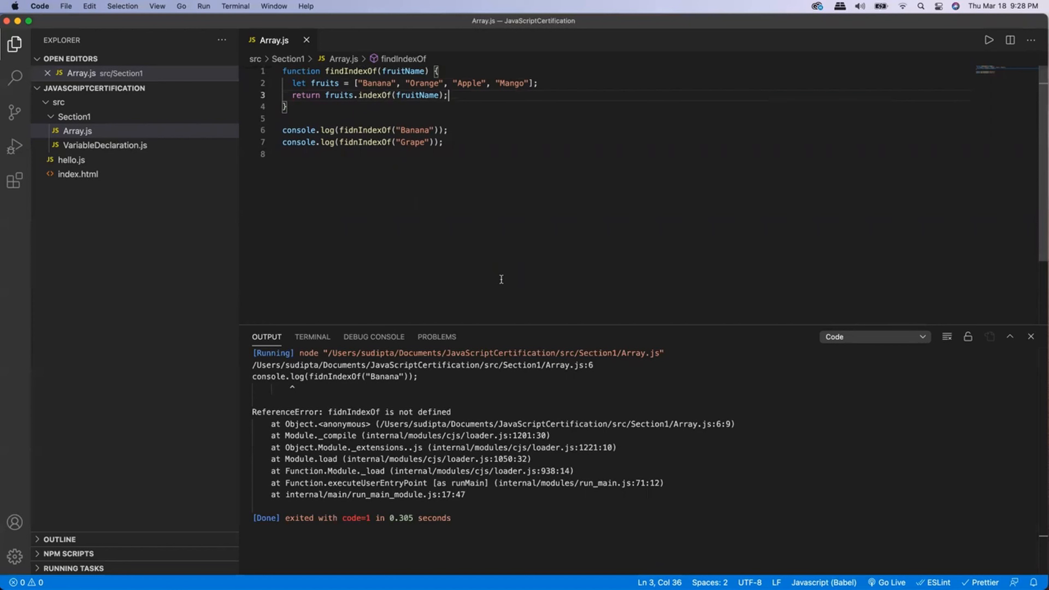
mouse_move(363, 71)
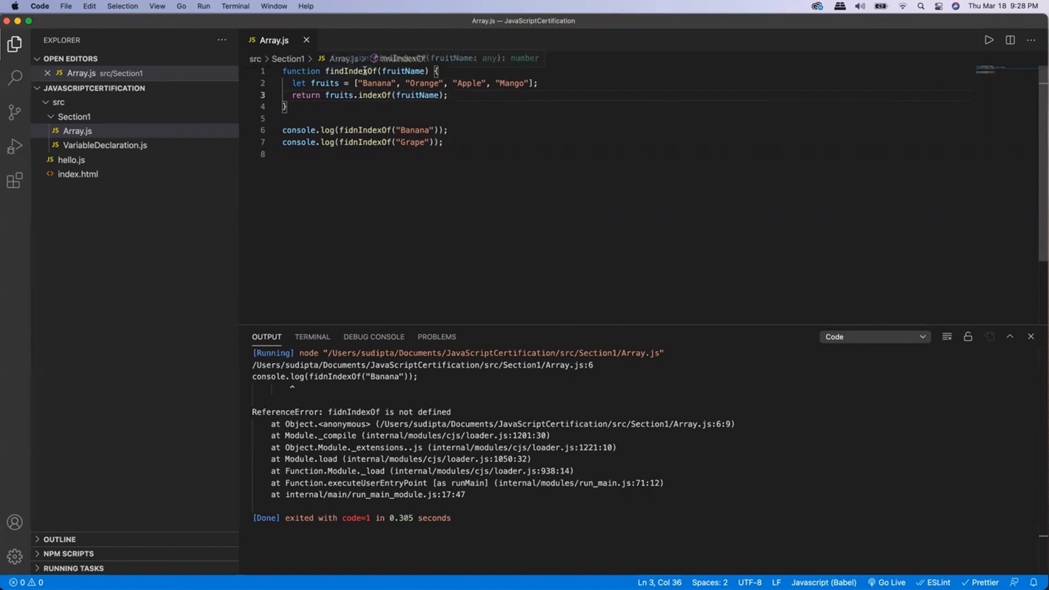
Fix the misspelled fidnIndexOf calls to findIndexOf and rerun, printing 0 and -1
double_click(366, 130)
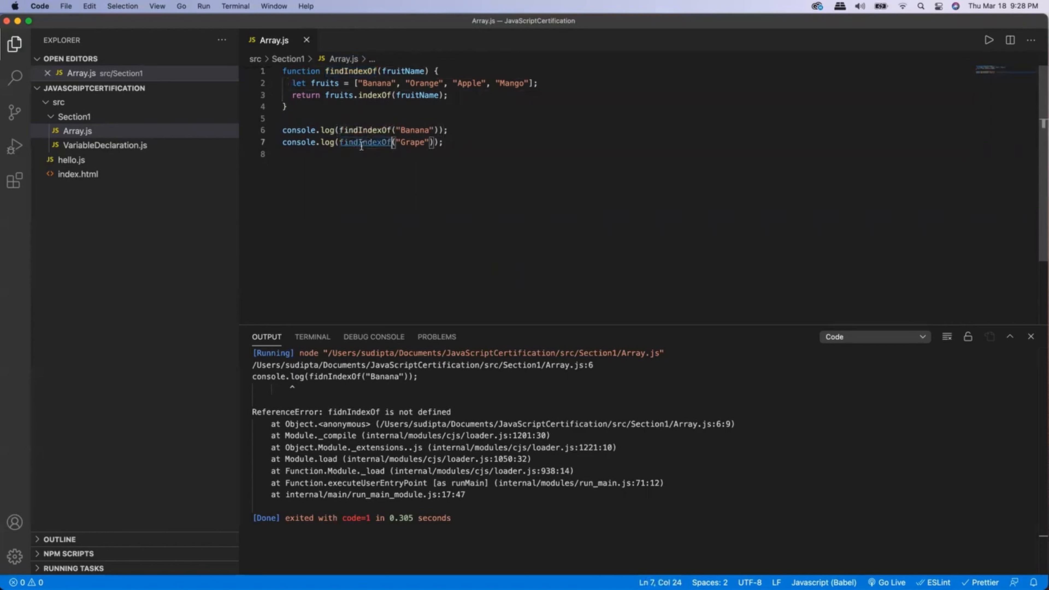
click(989, 40)
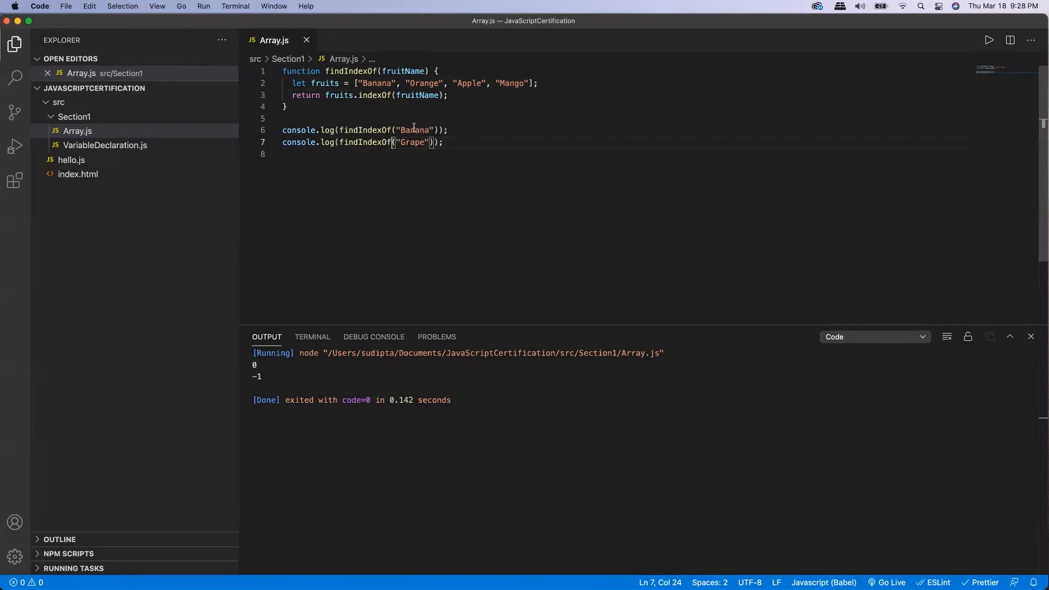
mouse_move(266, 293)
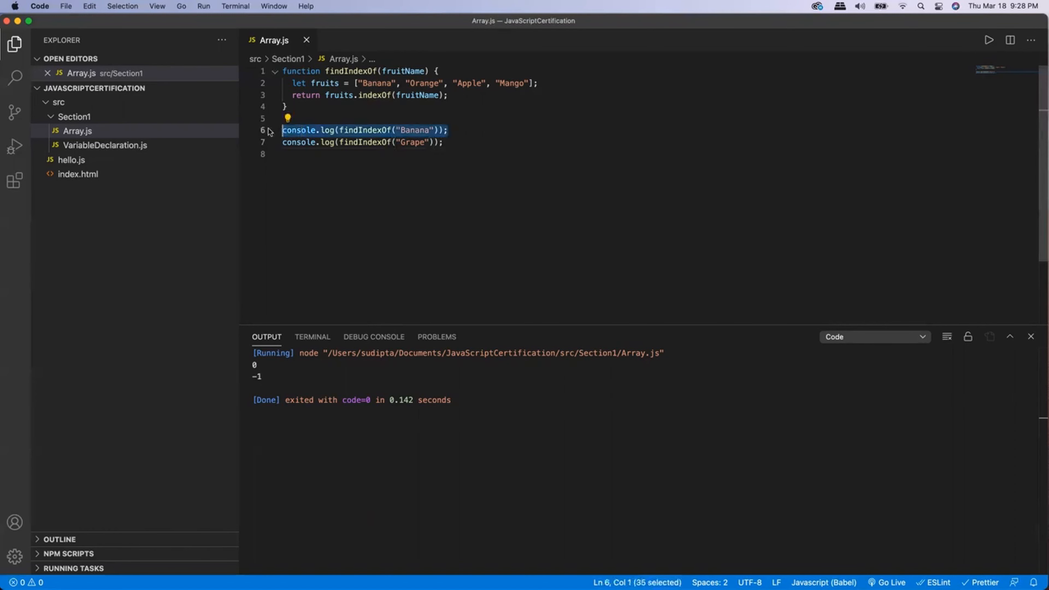
mouse_move(486, 130)
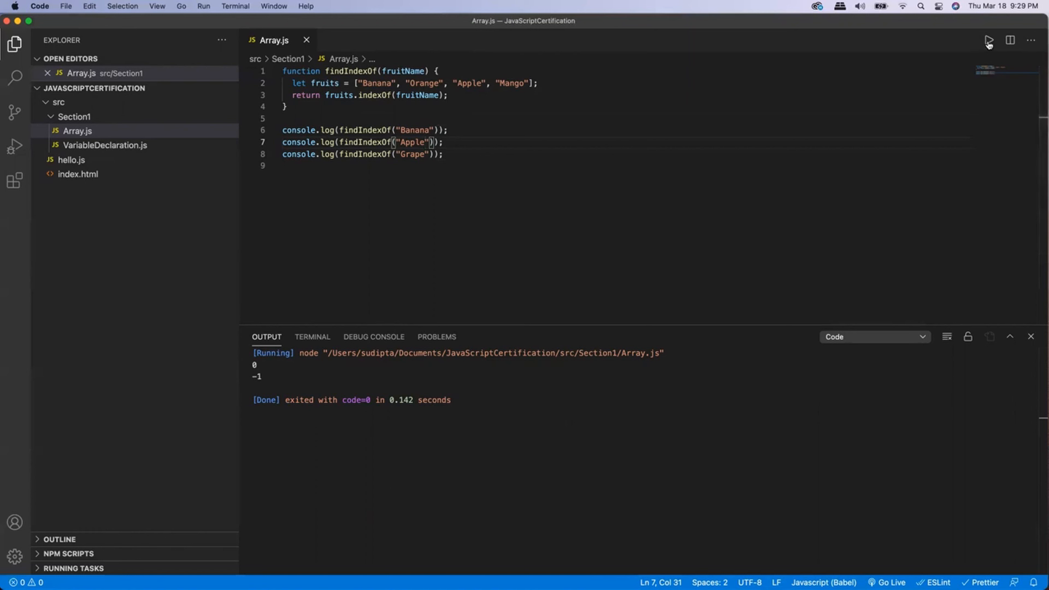
mouse_move(988, 41)
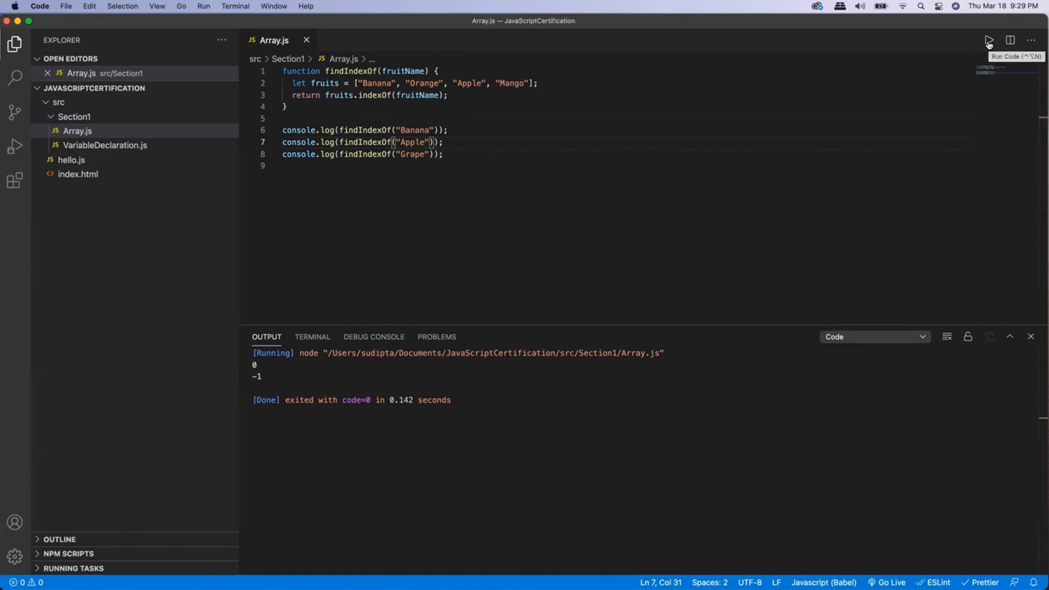
Rerun Array.js with the added Apple call so the output shows 0, 2 and -1
click(989, 39)
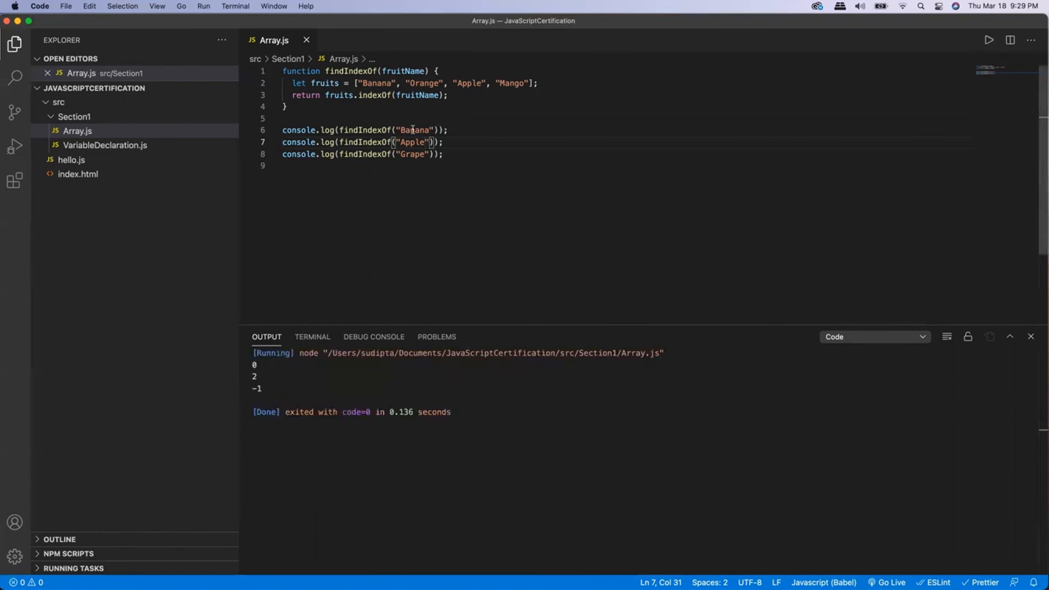